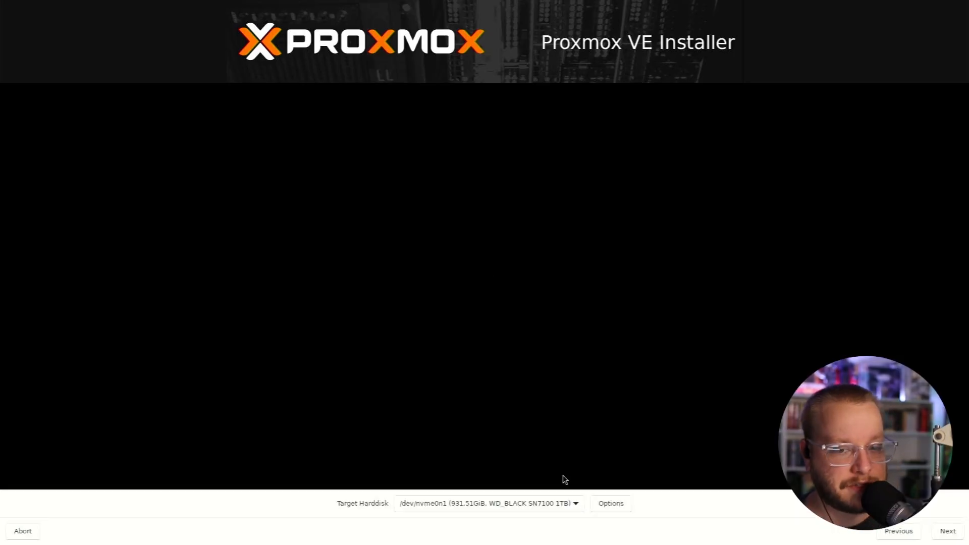
mouse_move(563, 517)
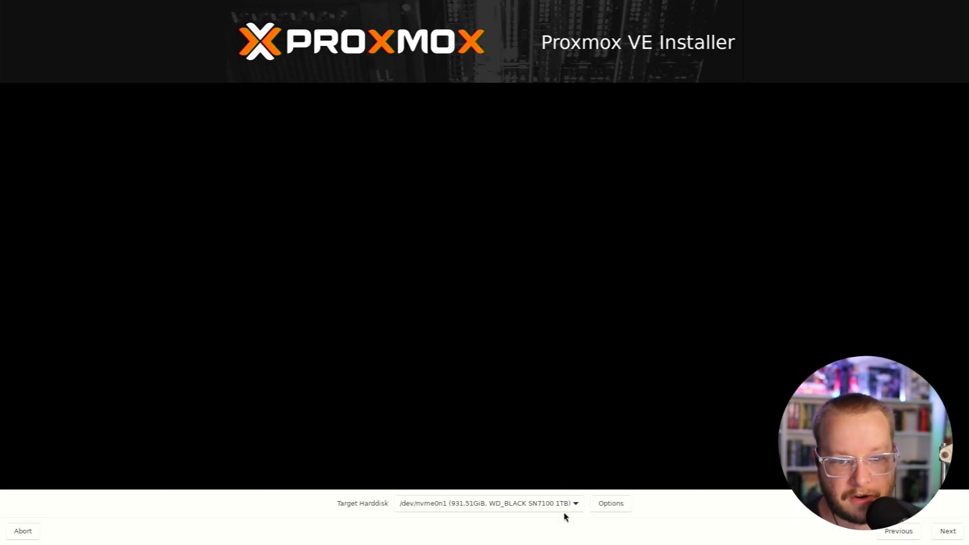
Step: Keep /dev/nvme0n1 (1TB WD_BLACK NVMe) as the target disk and continue
left_click(487, 503)
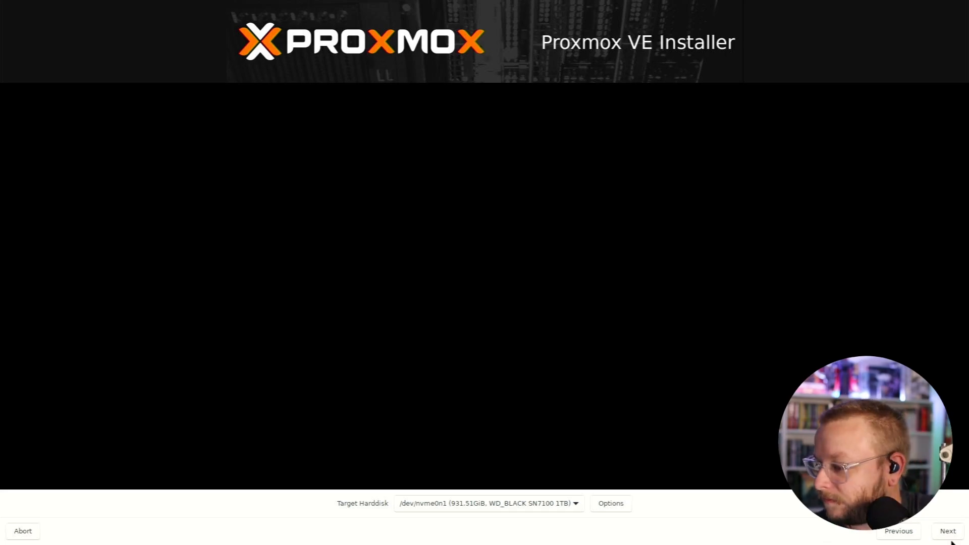
left_click(947, 530)
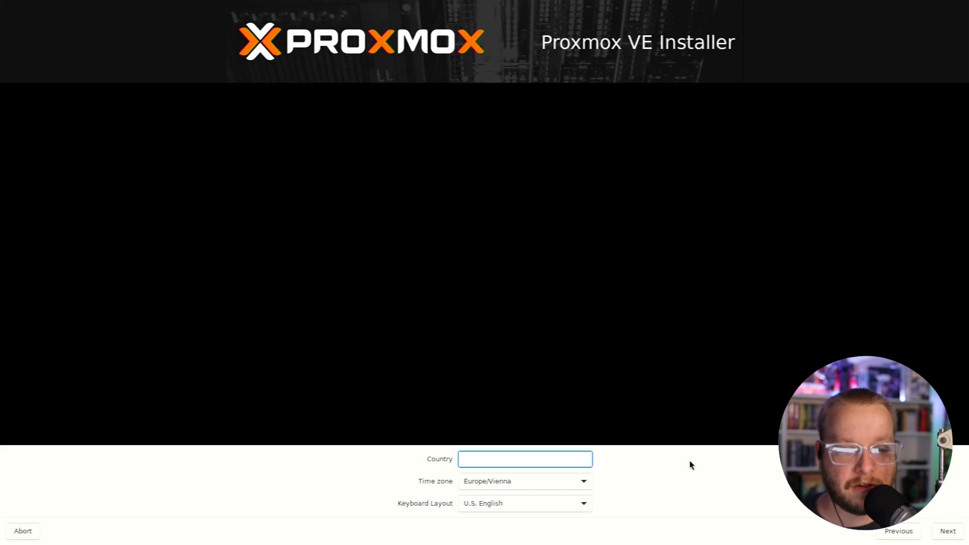
left_click(525, 458)
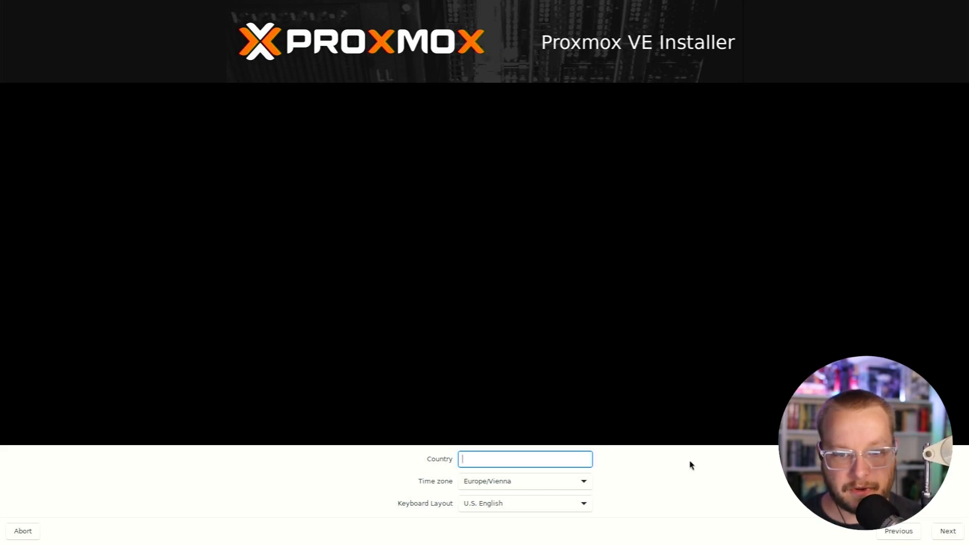
mouse_move(626, 394)
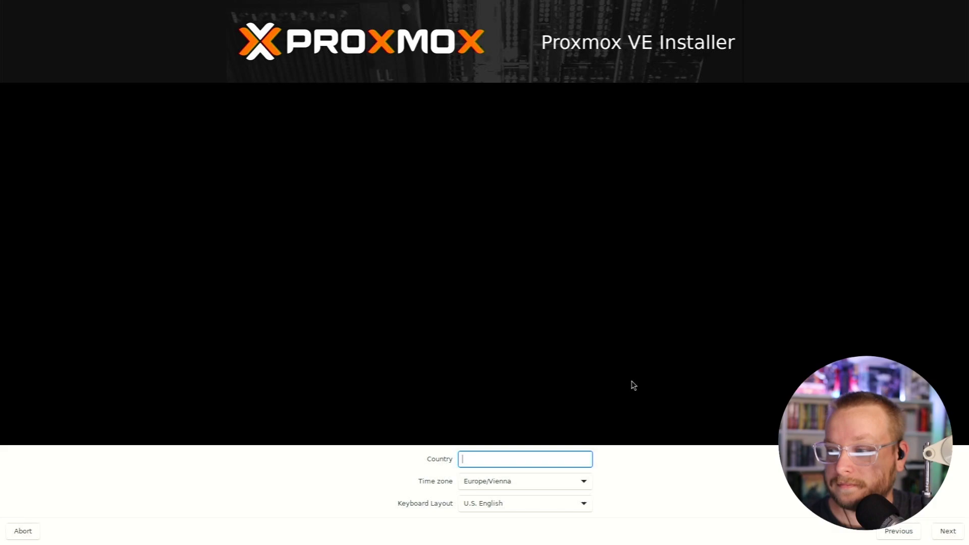
mouse_move(454, 458)
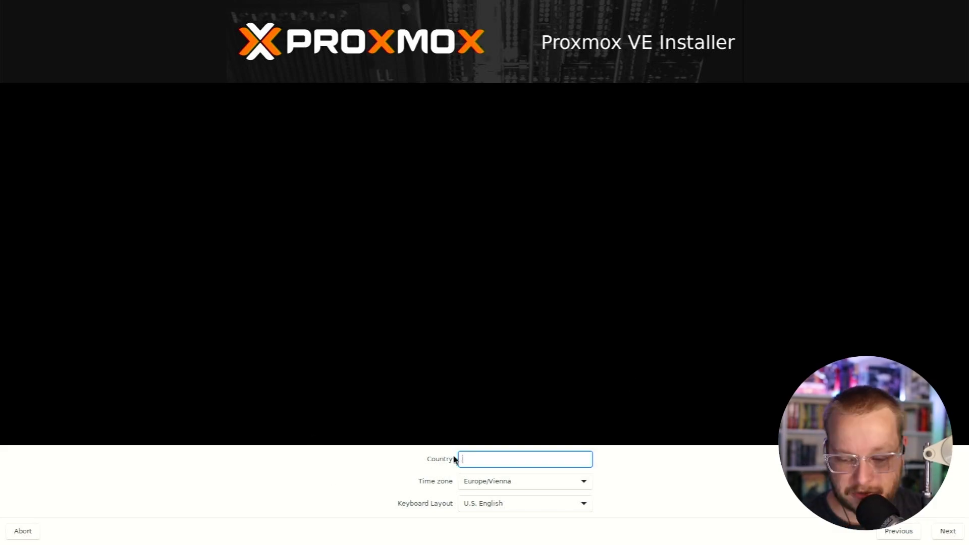
Step: Set Country to United States, giving America/New_York time zone and U.S. English keyboard, and continue
type("United States")
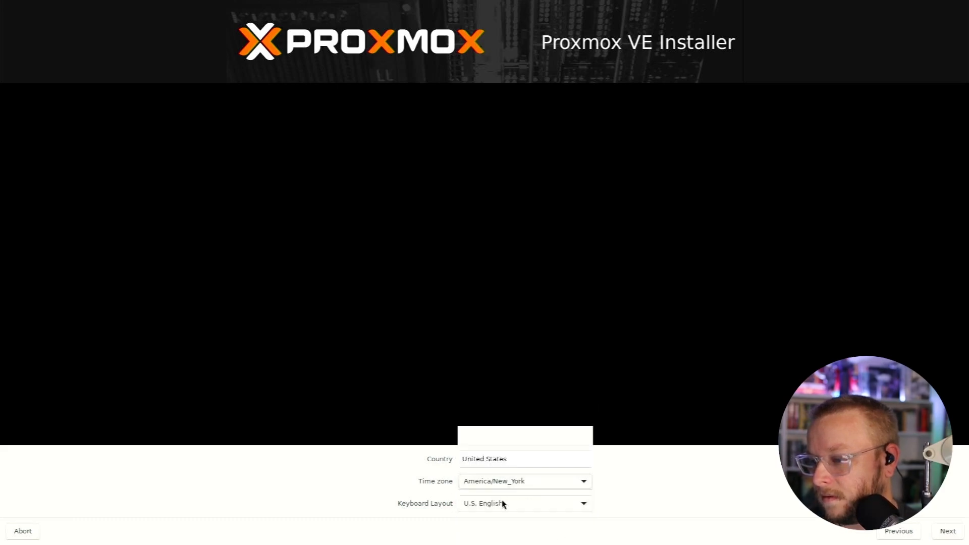
left_click(947, 529)
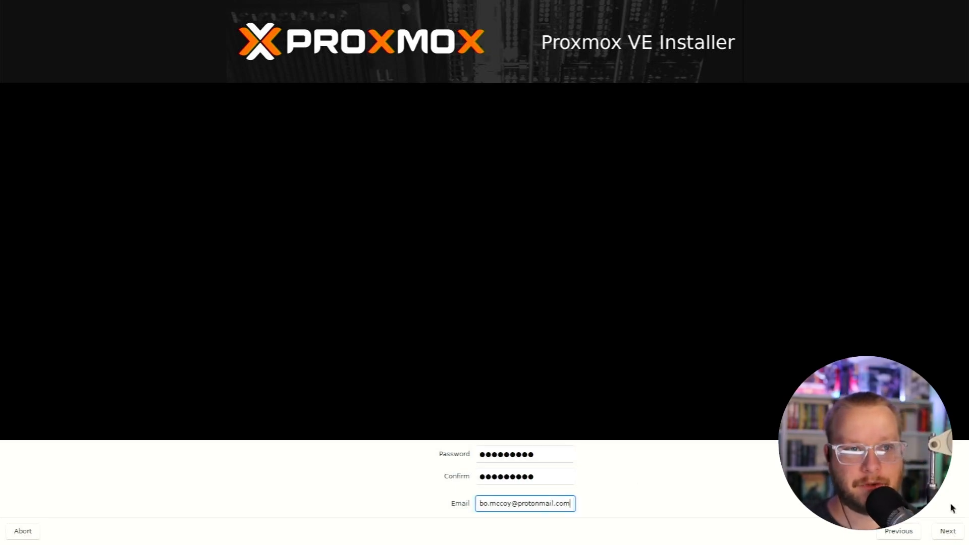
mouse_move(130, 459)
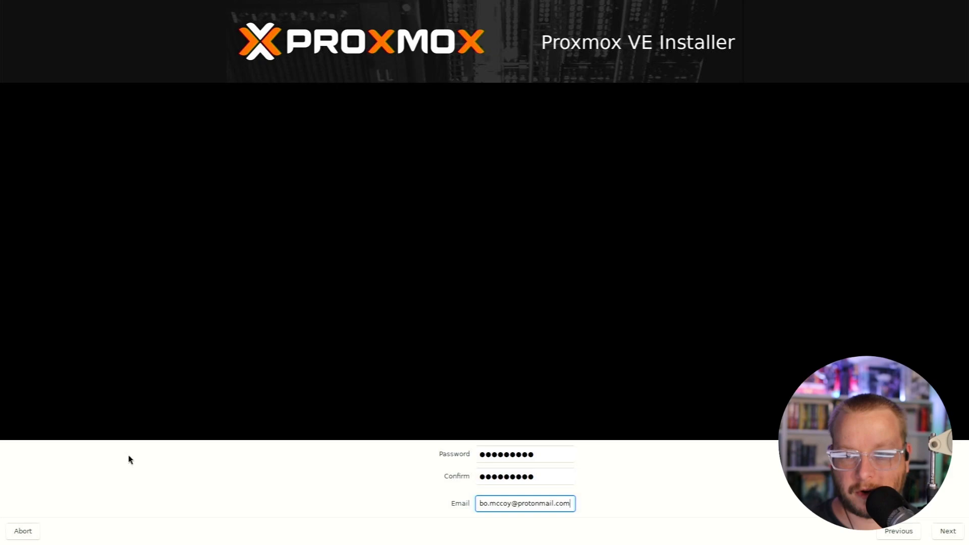
Step: Confirm the root password and email, then continue to the management network page
left_click(524, 454)
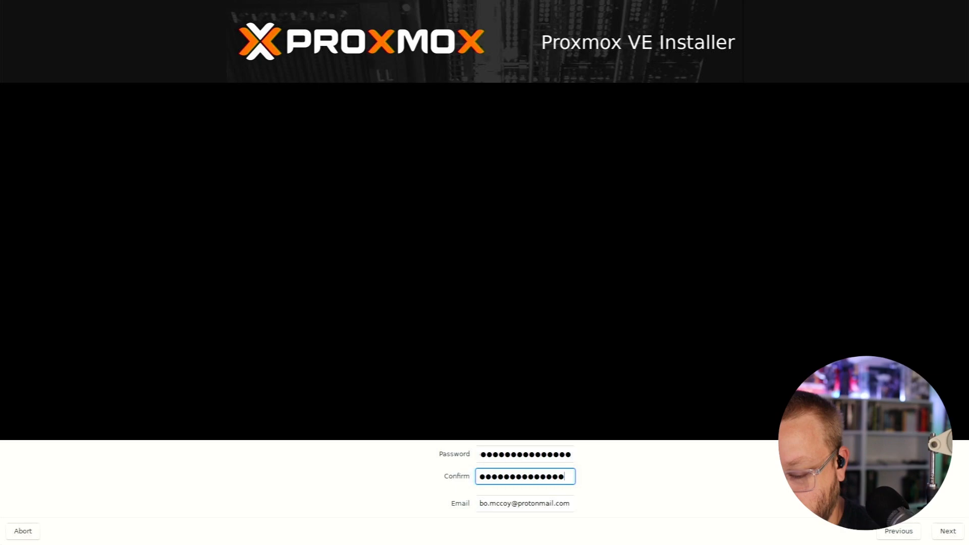
left_click(947, 531)
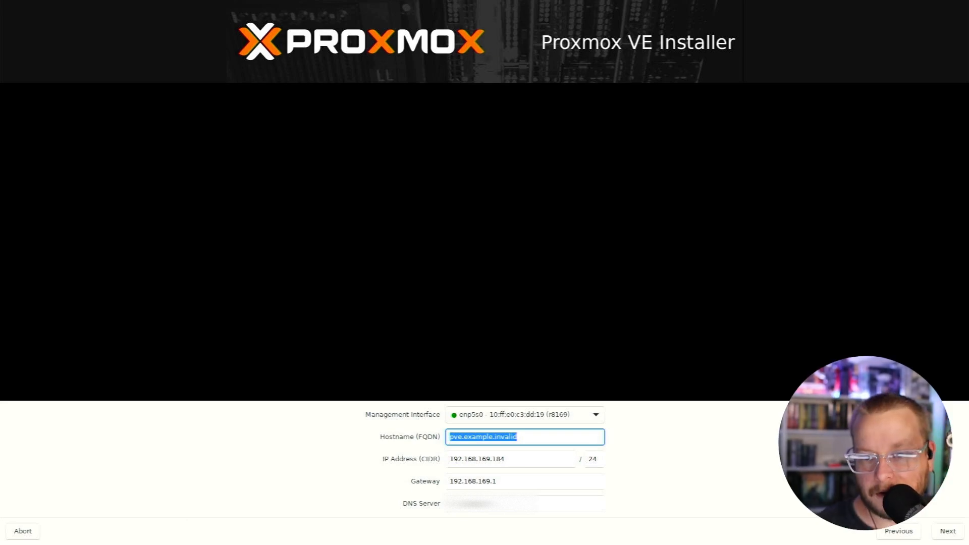
mouse_move(515, 459)
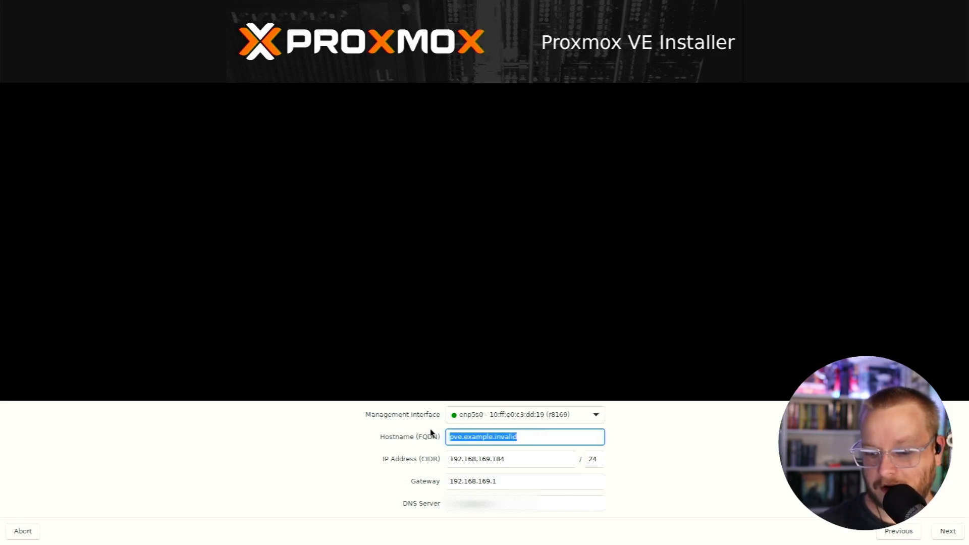
Step: Set the hostname FQDN to pve1.homelab.lan and continue to the summary
type("pve")
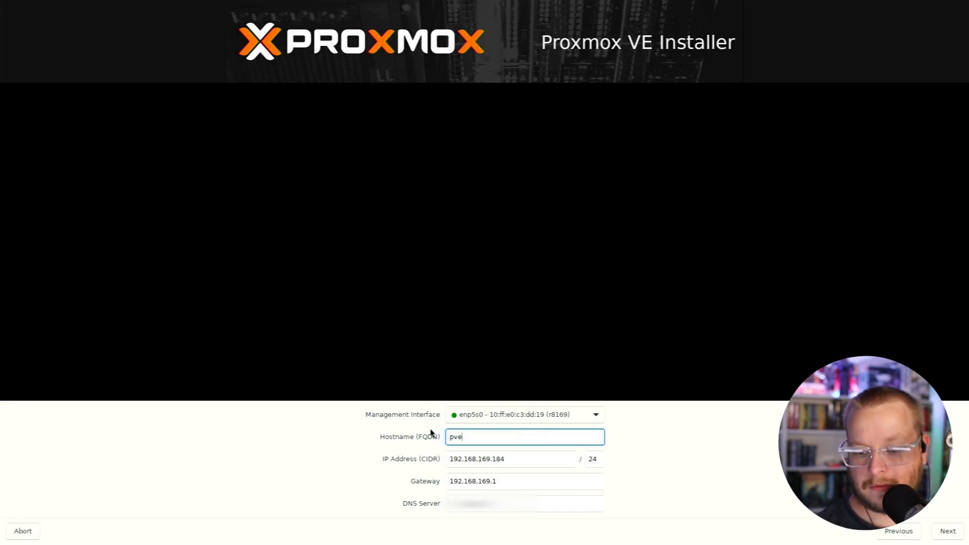
type("1")
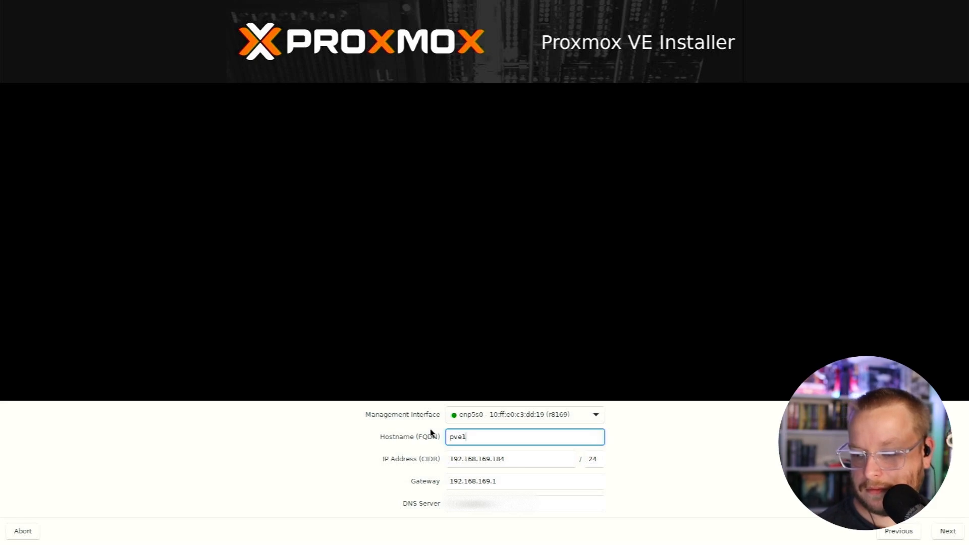
type(".hom")
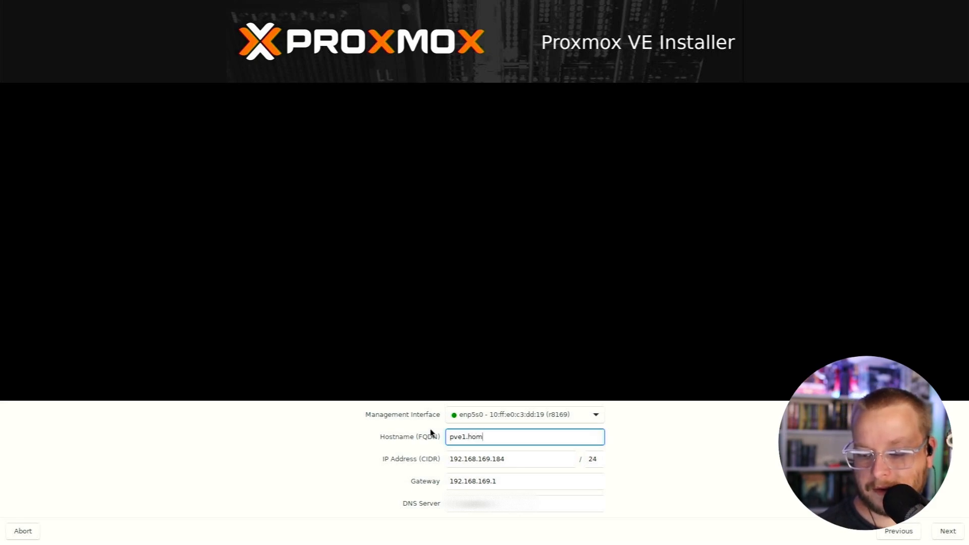
type("el")
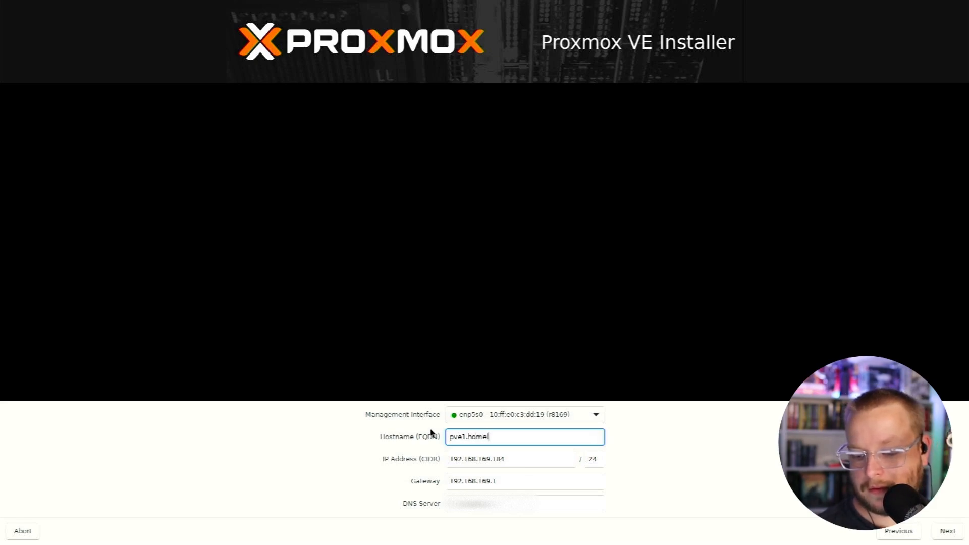
type("ab")
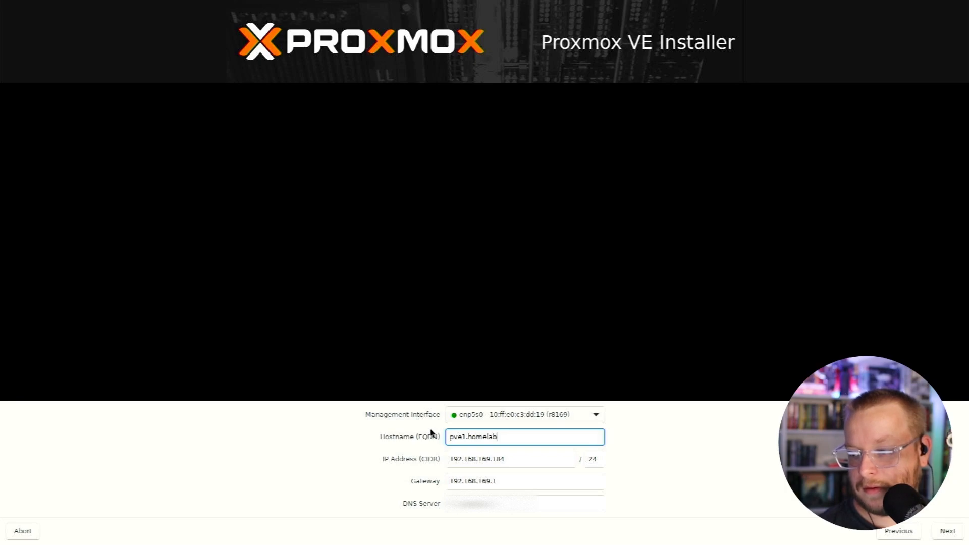
type(".")
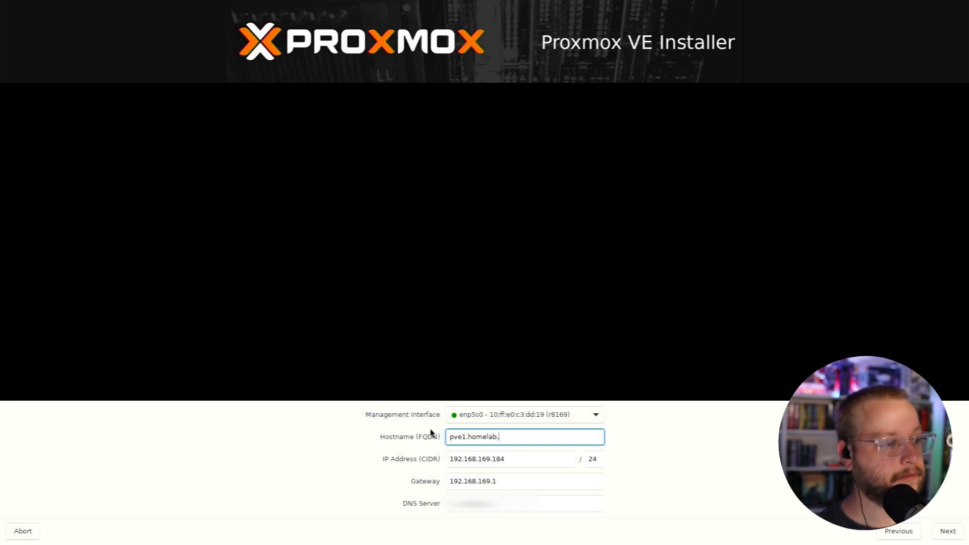
type("la")
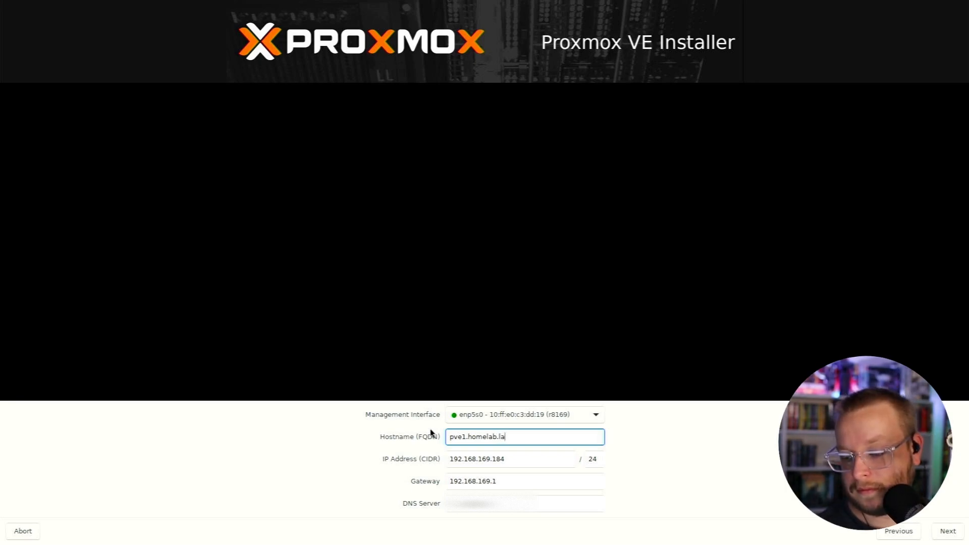
left_click(948, 530)
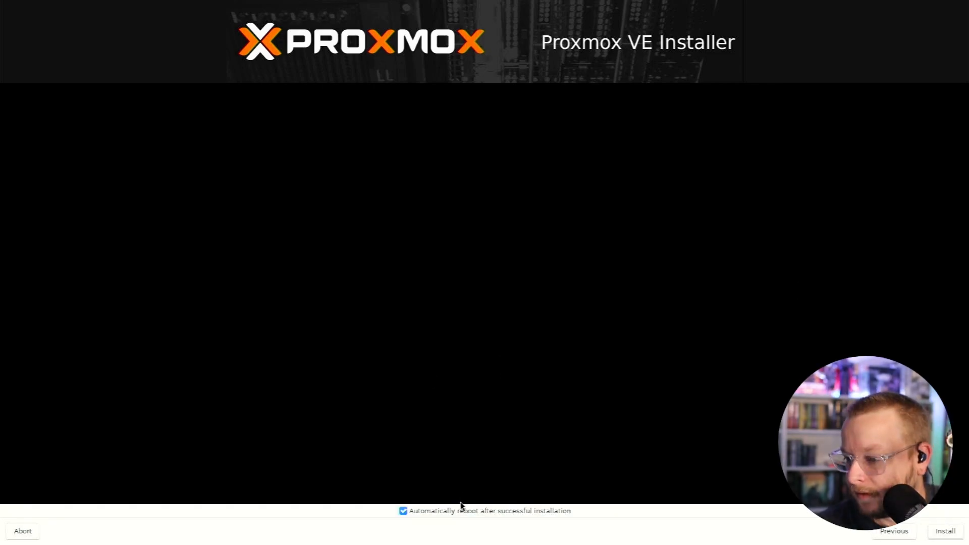
Step: Start the installation with automatic reboot after success left enabled
left_click(945, 530)
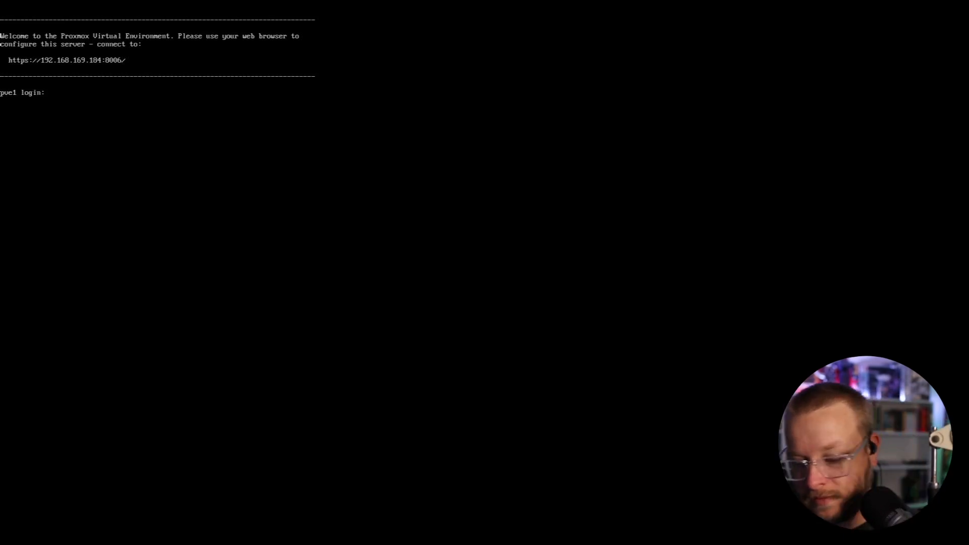
Step: Enter root as the login name at the pve1 console, reaching the password prompt
type("root")
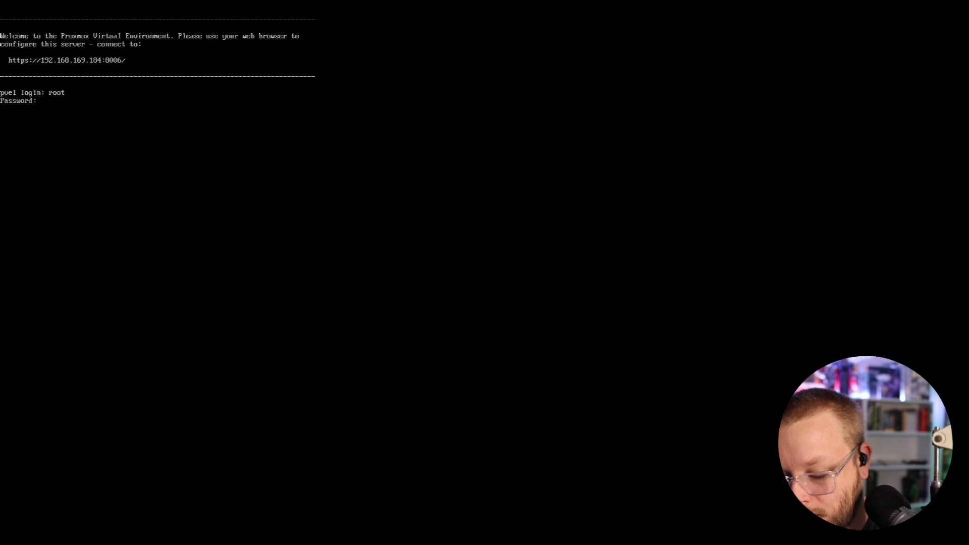